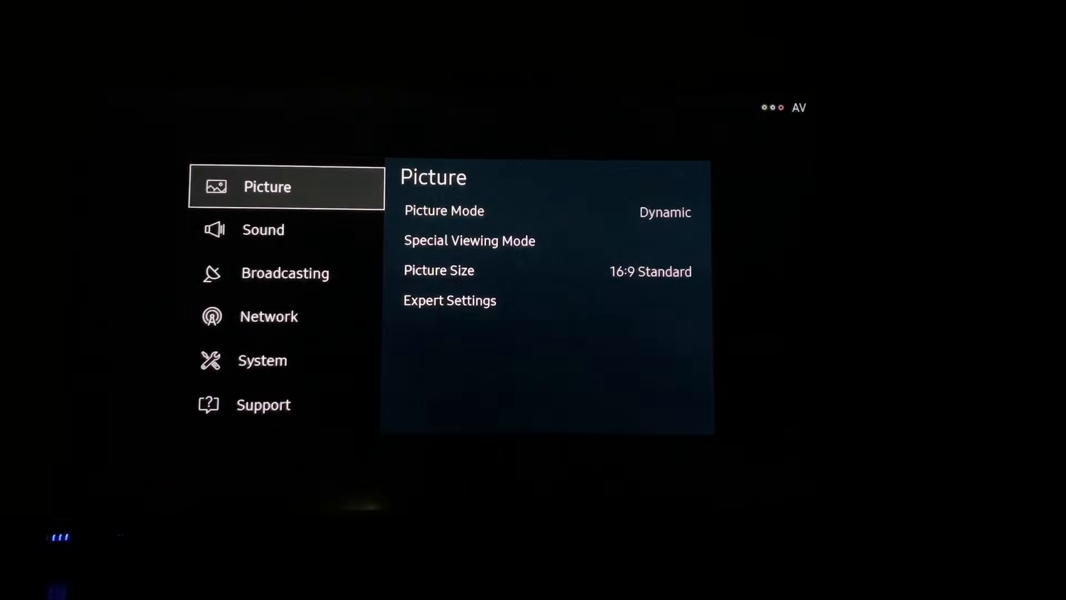
- Review the System Expert Settings list, then return to the Smart Hub home bar
left_click(262, 360)
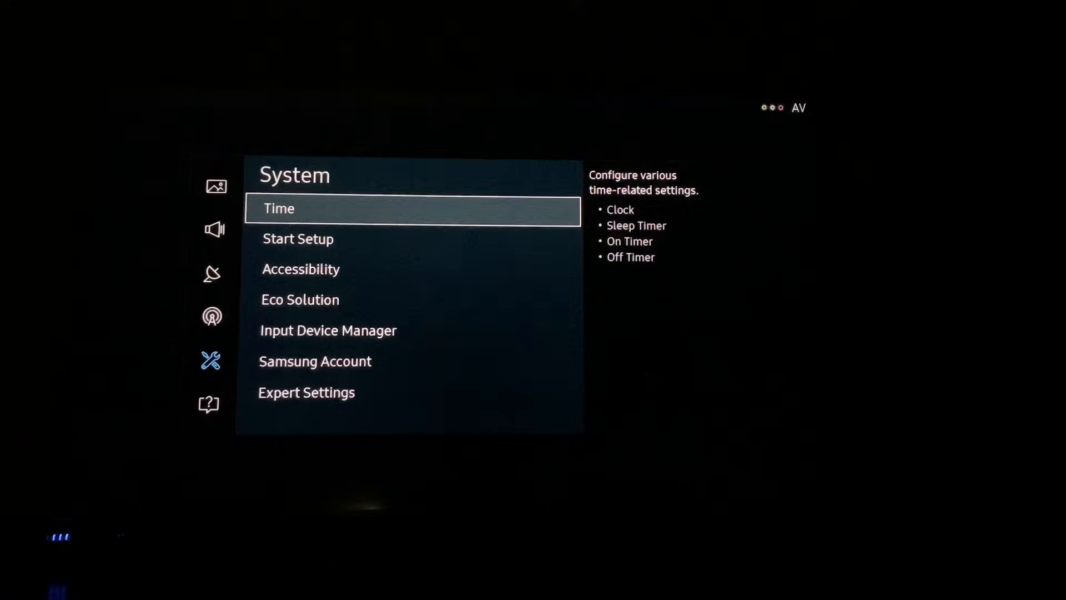
left_click(306, 391)
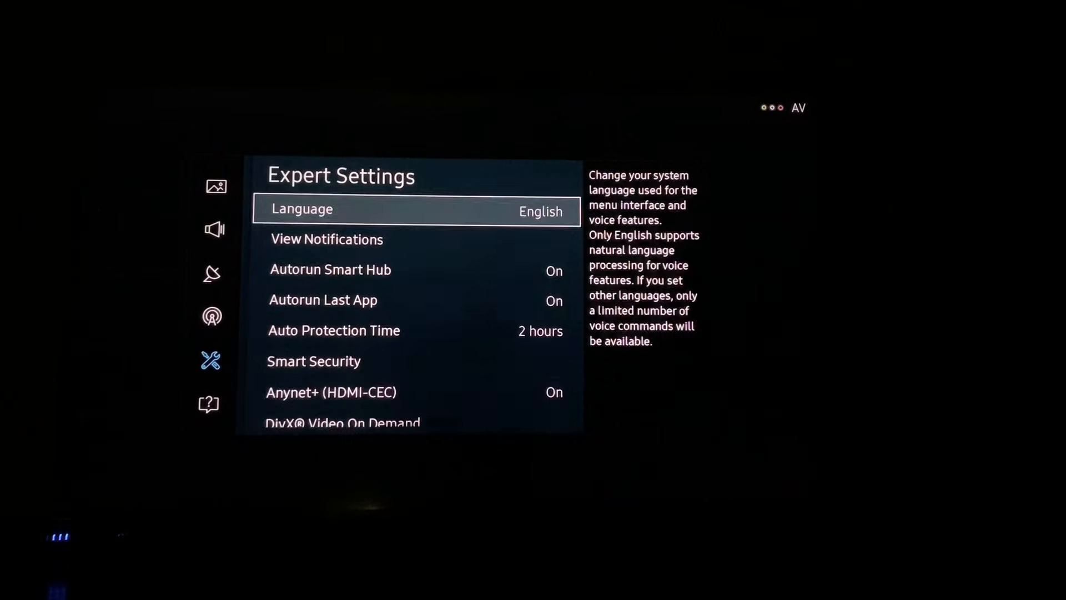
scroll("down", 3)
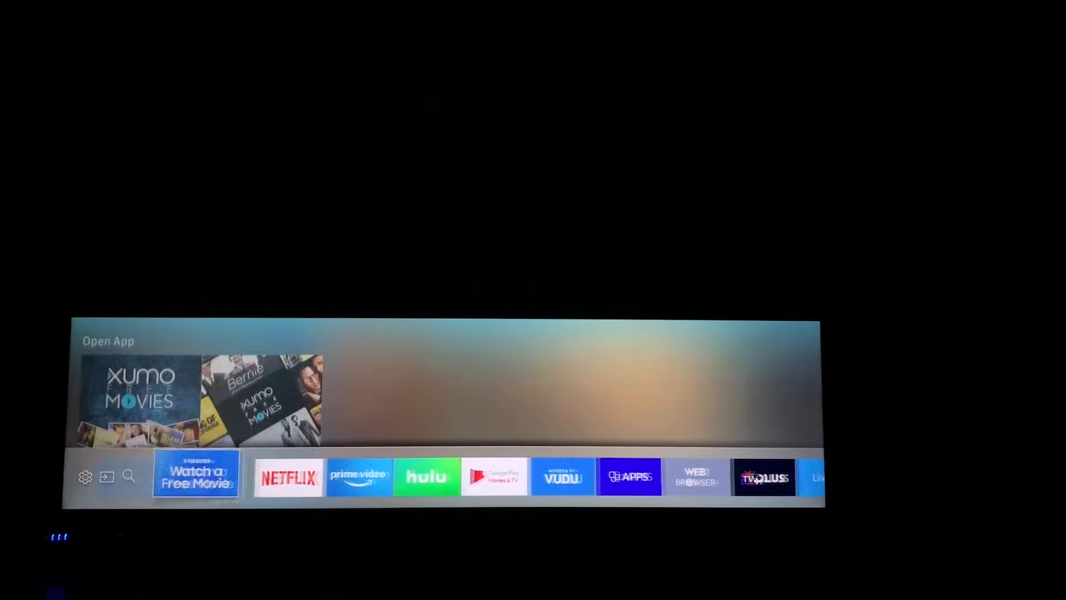
- Enter Lock/Unlock mode from an app's Options in My Apps
left_click(628, 476)
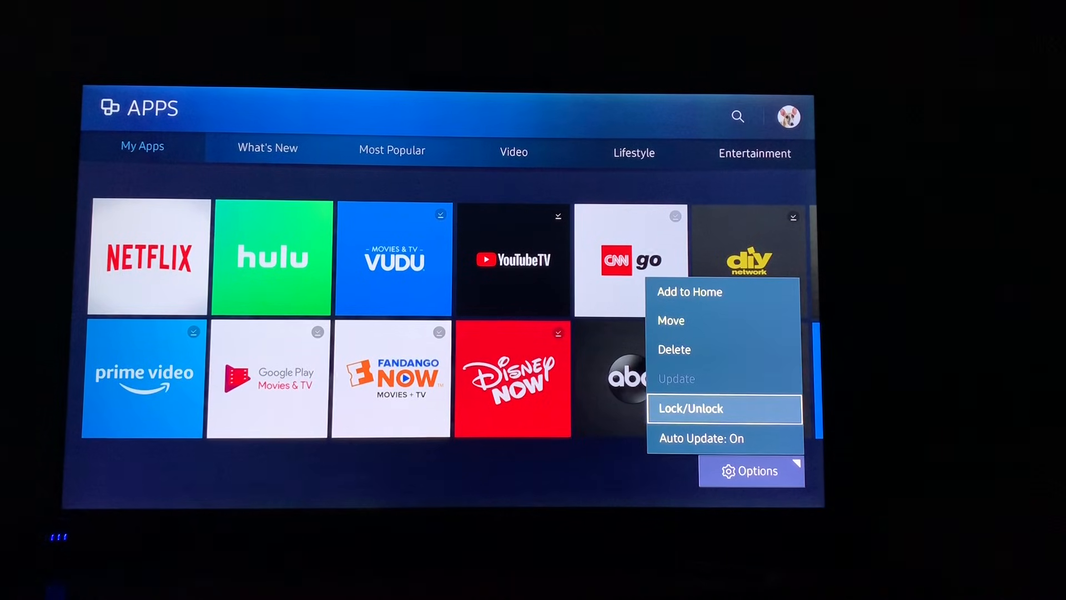
left_click(690, 408)
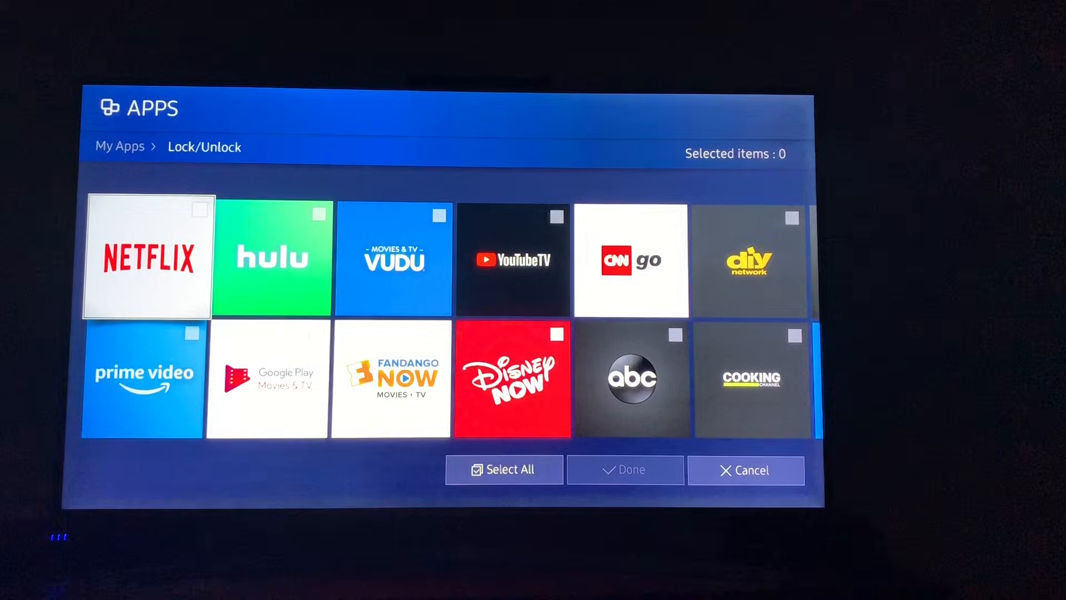
- Mark Netflix and another app, then Select All 27 apps and lock them
left_click(146, 259)
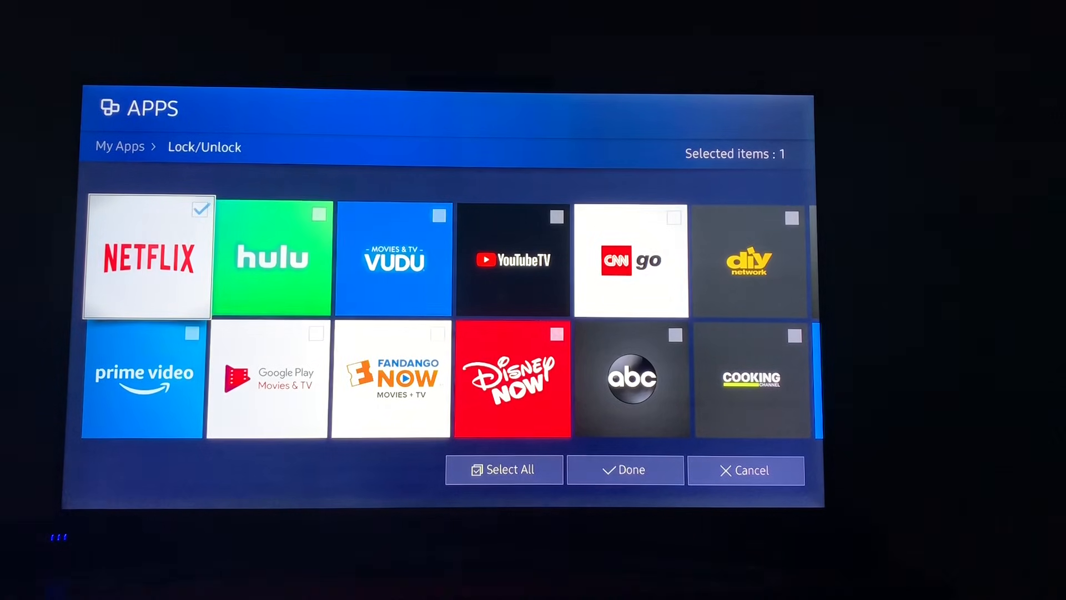
left_click(393, 259)
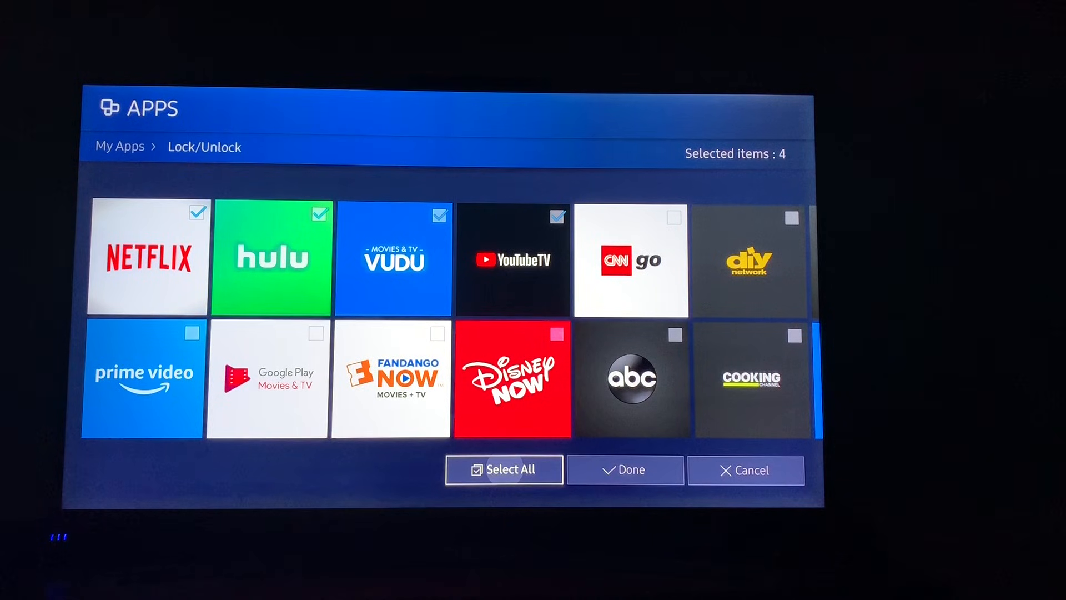
left_click(504, 468)
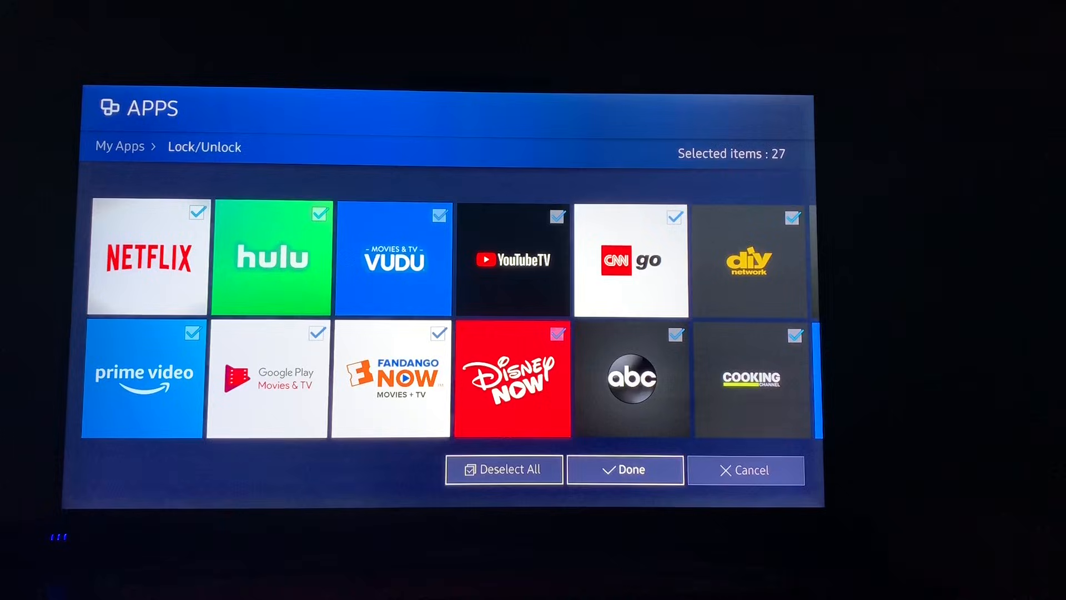
left_click(624, 470)
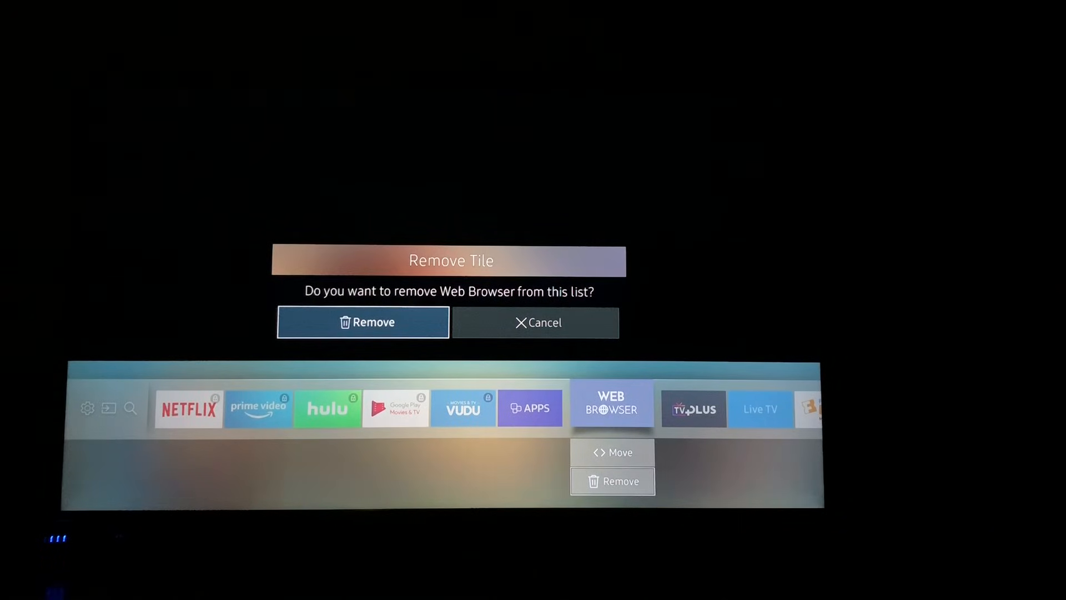
- Remove the Web Browser and Live TV tiles, then launch FANDANGO NOW to see the PIN prompt
left_click(362, 322)
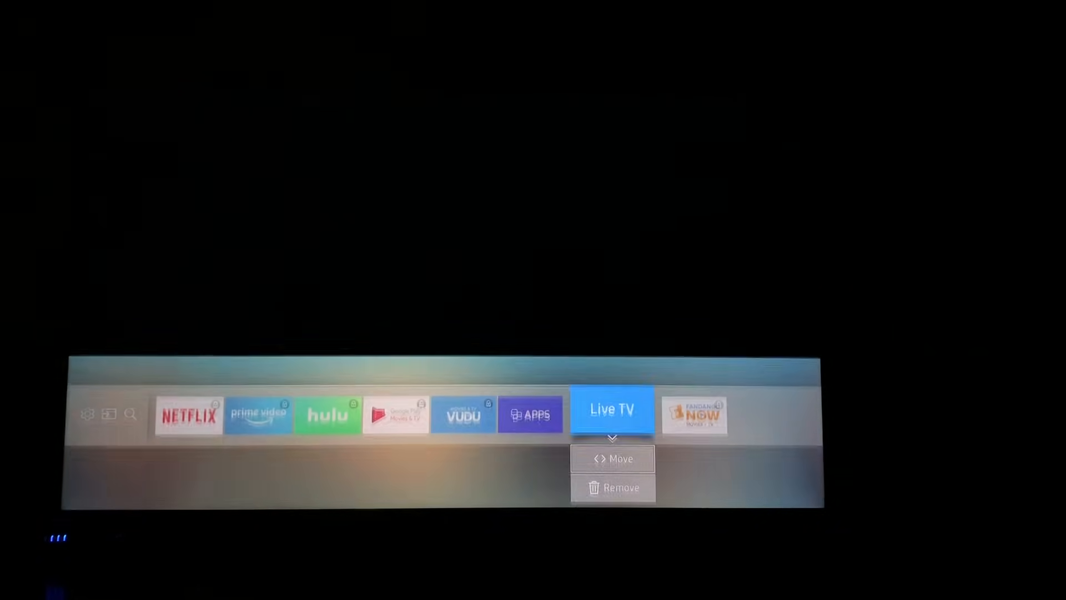
left_click(611, 486)
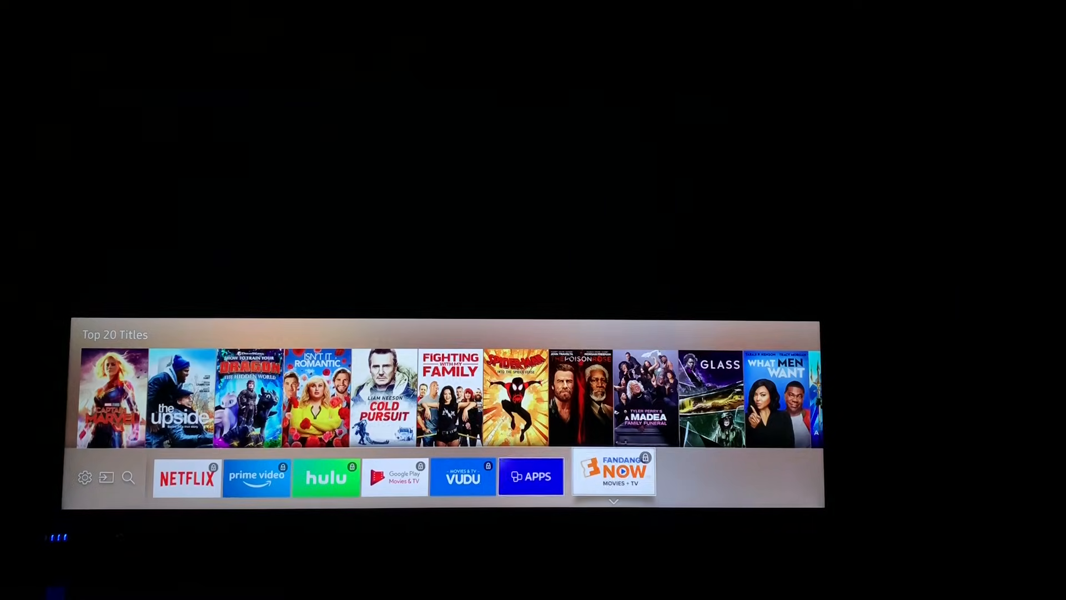
left_click(613, 476)
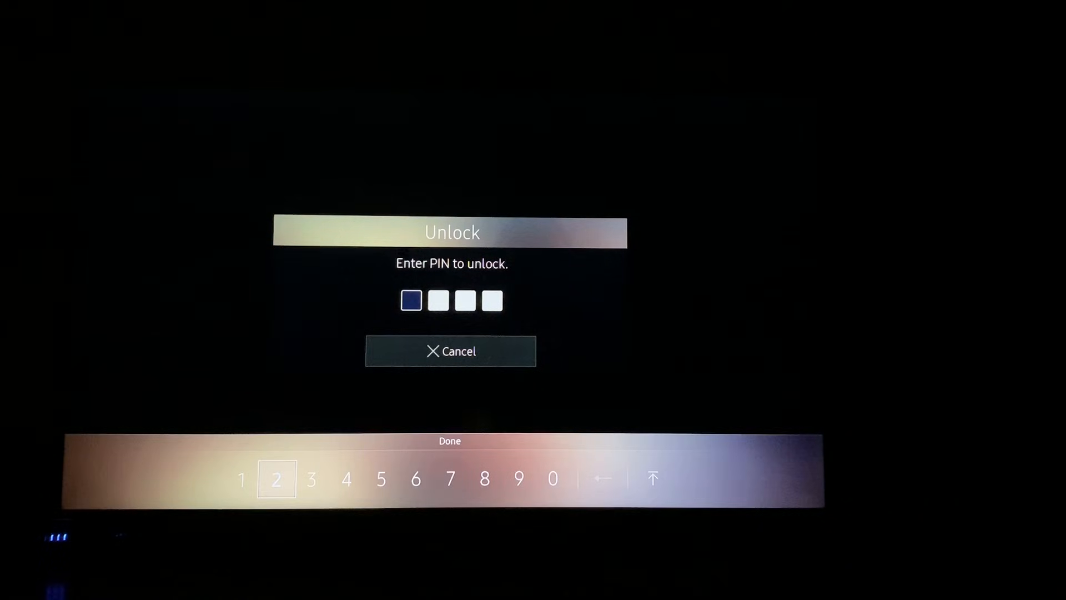